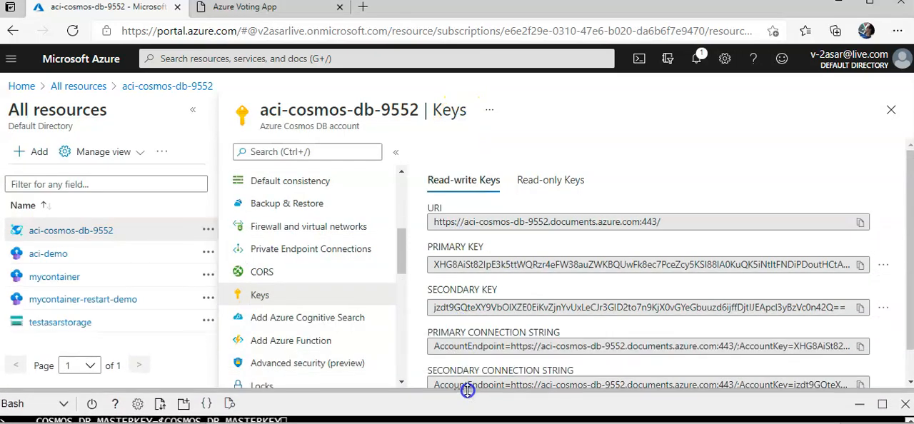
Open testasarstorage's Access keys page and scroll its resource menu toward File shares
left_click(60, 321)
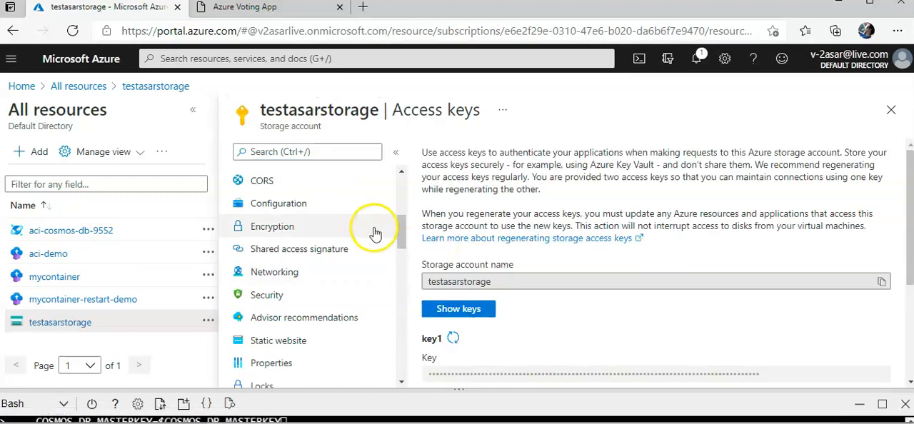
scroll("down", 3)
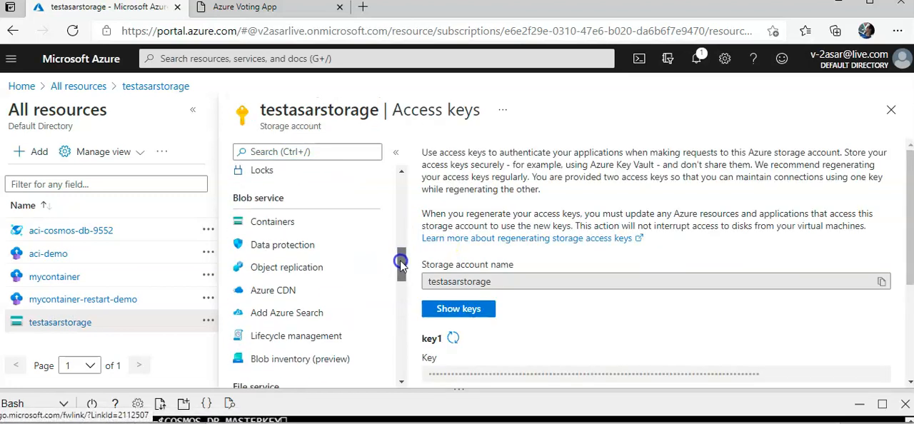
left_click(275, 313)
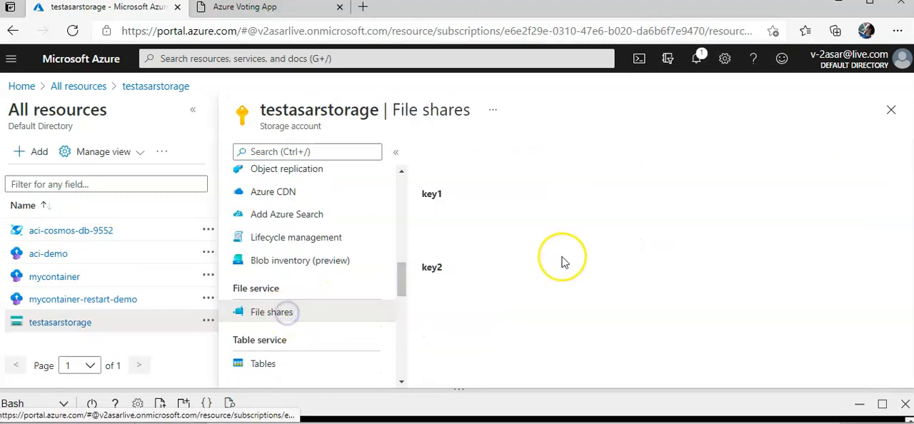
left_click(271, 312)
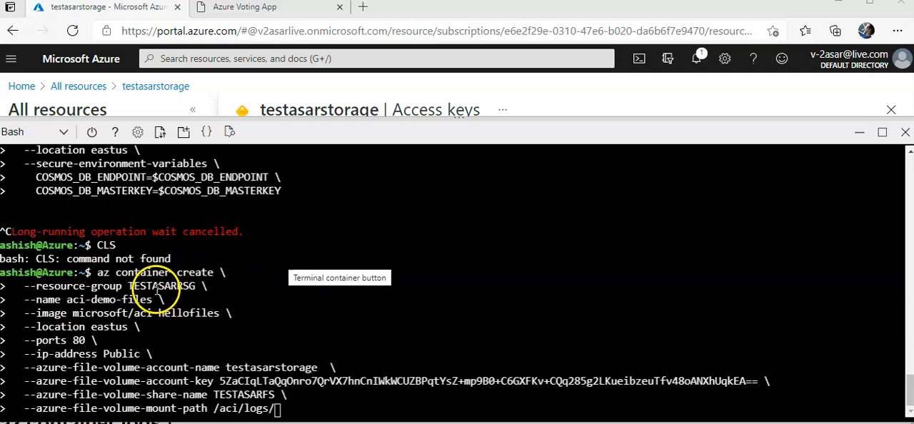
mouse_move(153, 313)
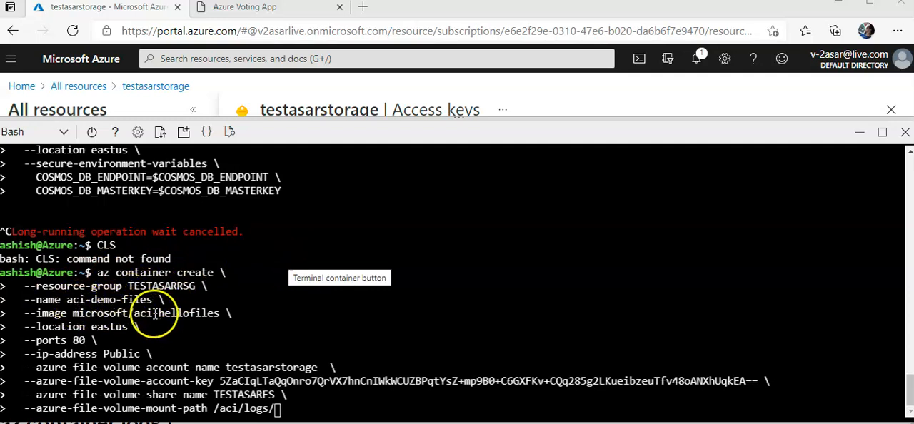
mouse_move(118, 322)
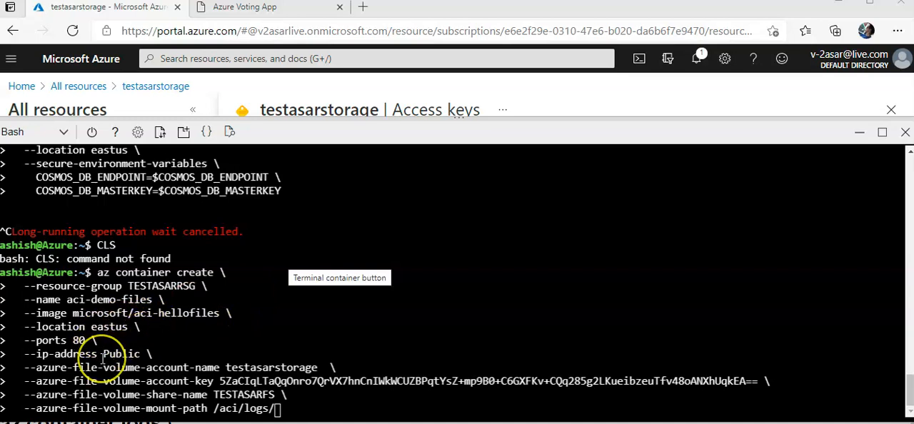
mouse_move(262, 367)
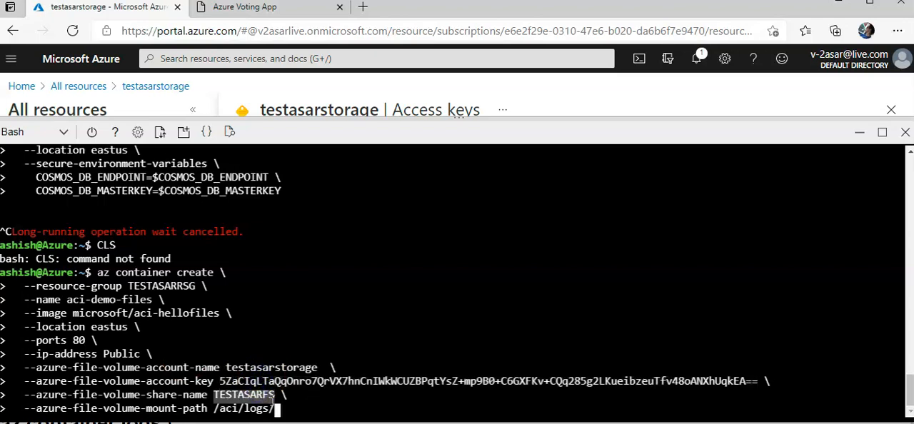
Select the uppercase share name TESTASARFS in the failed aci-demo-files container-create command
double_click(247, 407)
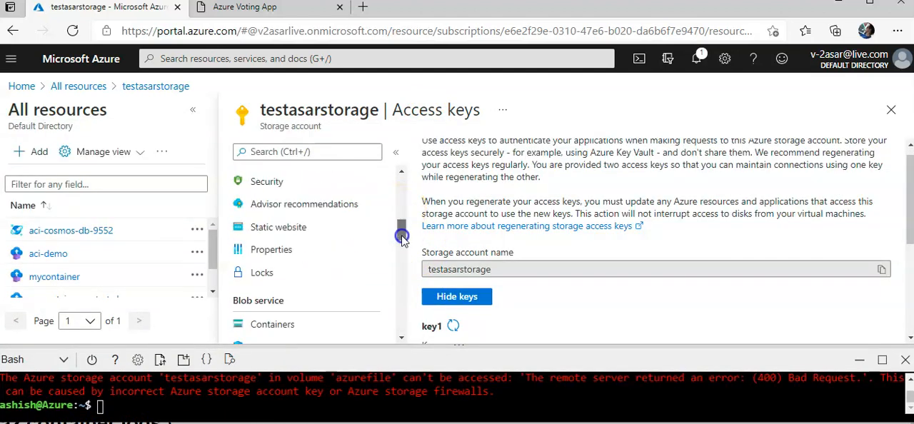
Open testasarstorage's File shares list and select the lowercase share name testasarfs
scroll("down", 3)
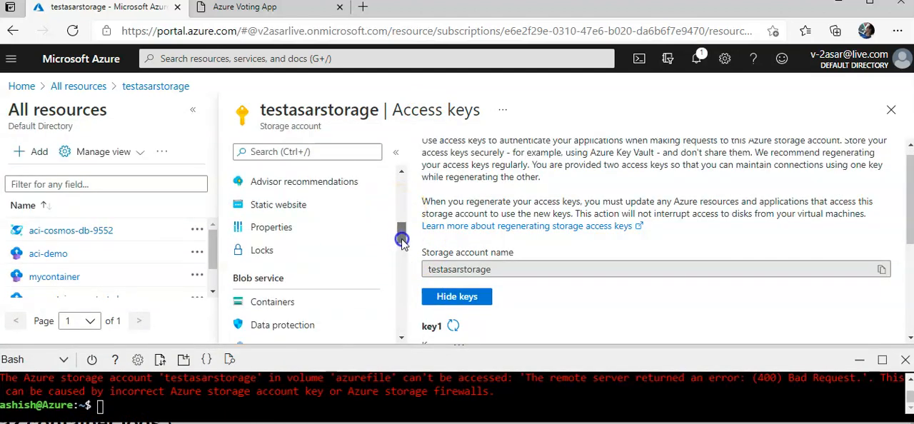
left_click(271, 283)
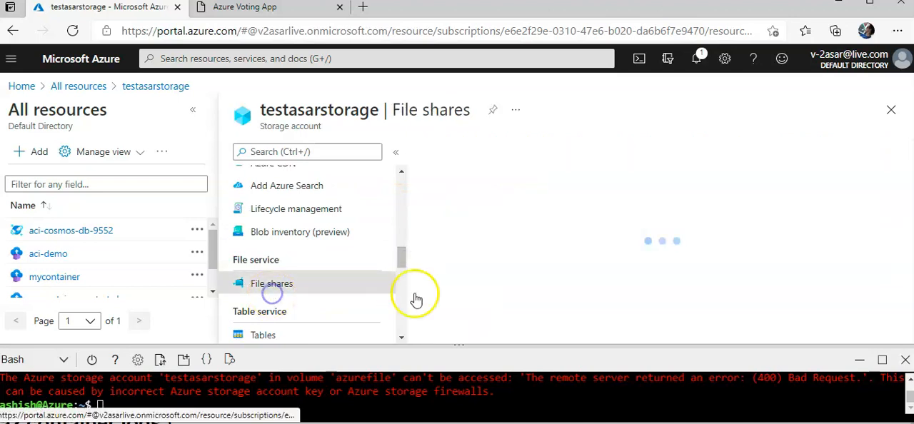
left_click(271, 283)
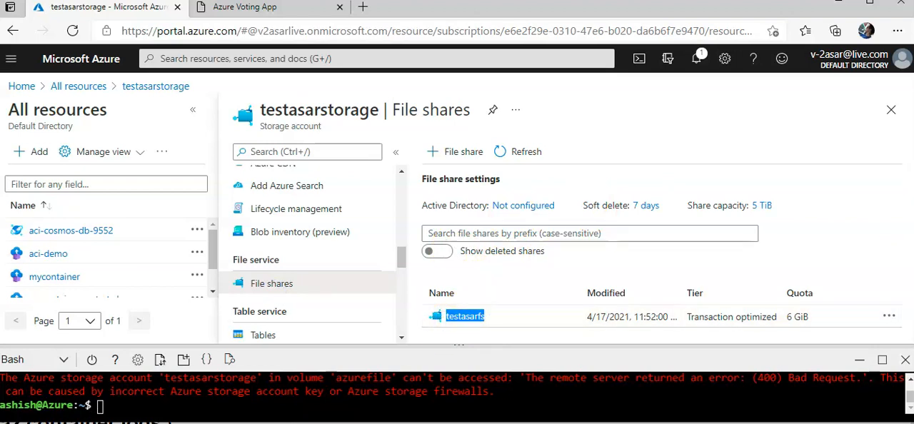
mouse_move(316, 96)
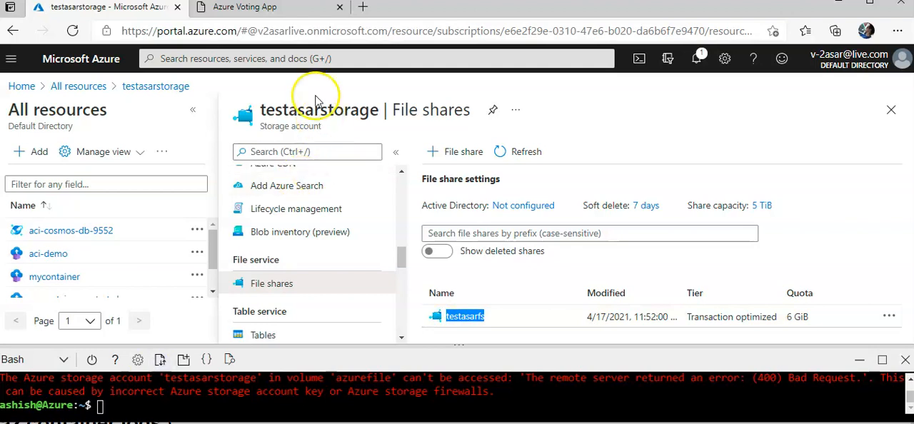
double_click(321, 110)
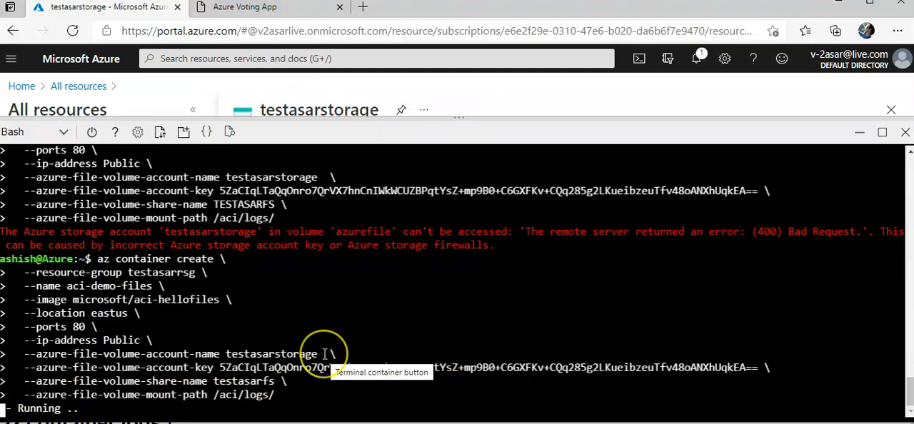
mouse_move(323, 352)
type("az storage fi")
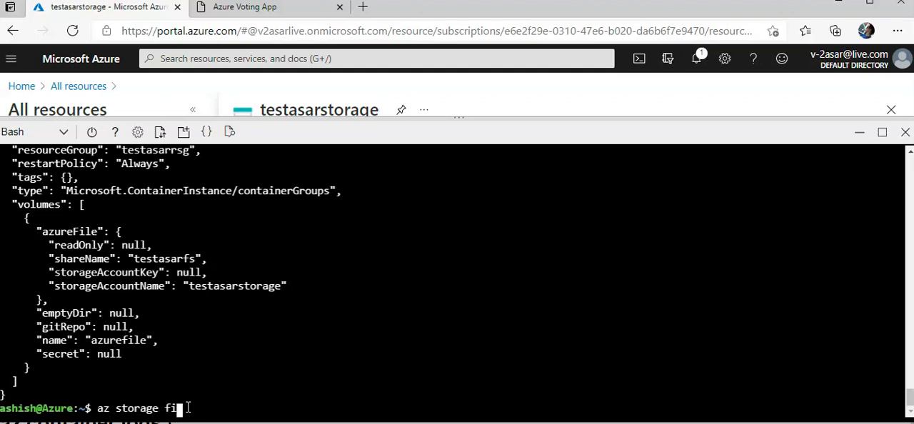
Run 'az storage file list -s aci-share-demo -o table' to list the share's files
type("le list")
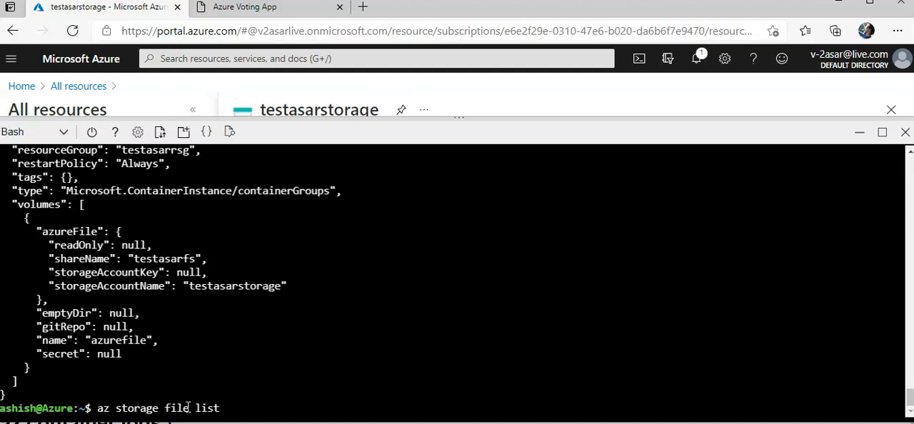
type("-s")
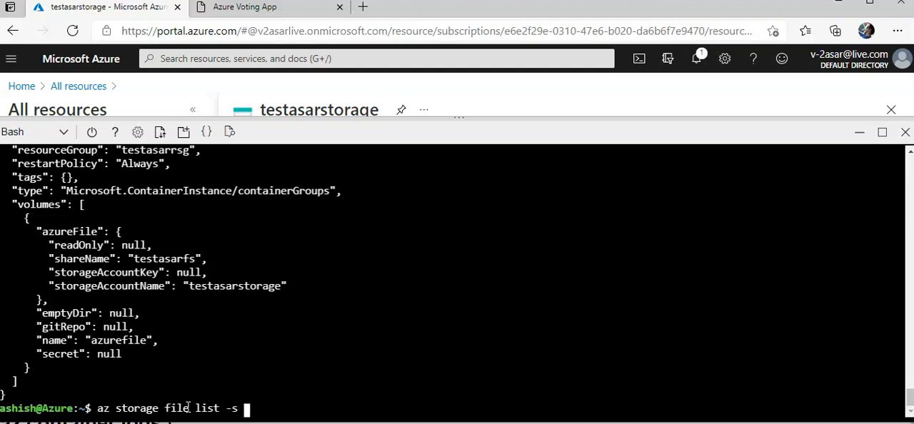
type("ac")
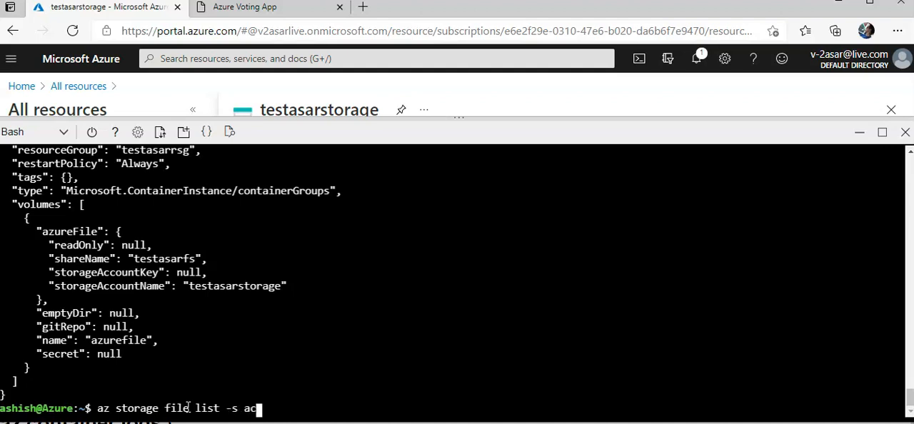
type("i-share")
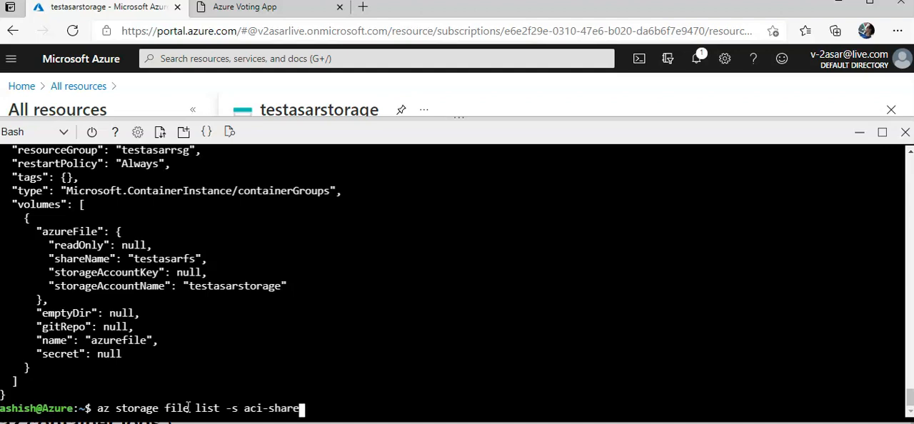
type("-demo")
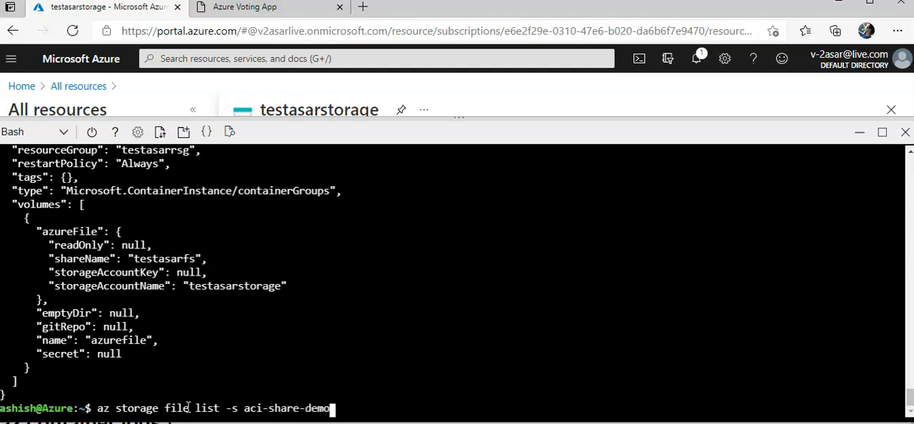
type("-o")
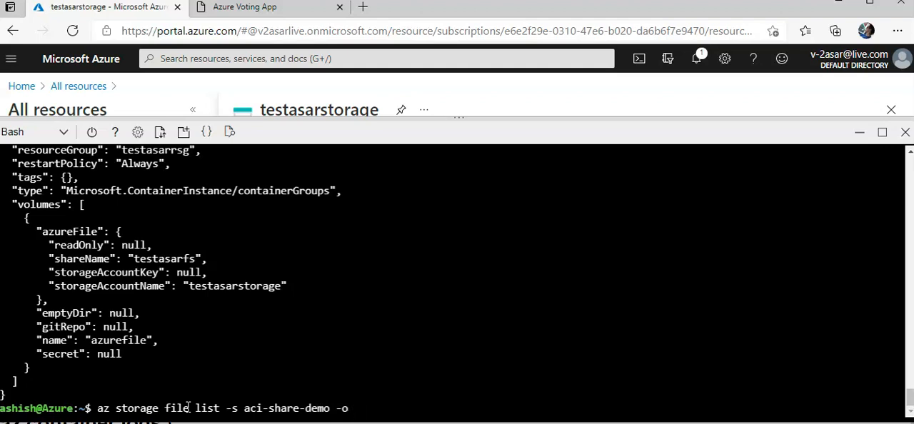
type("table")
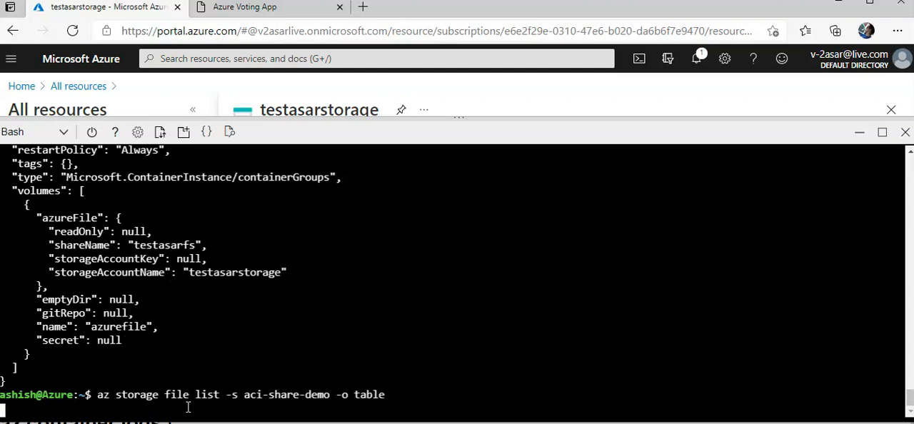
key("Return")
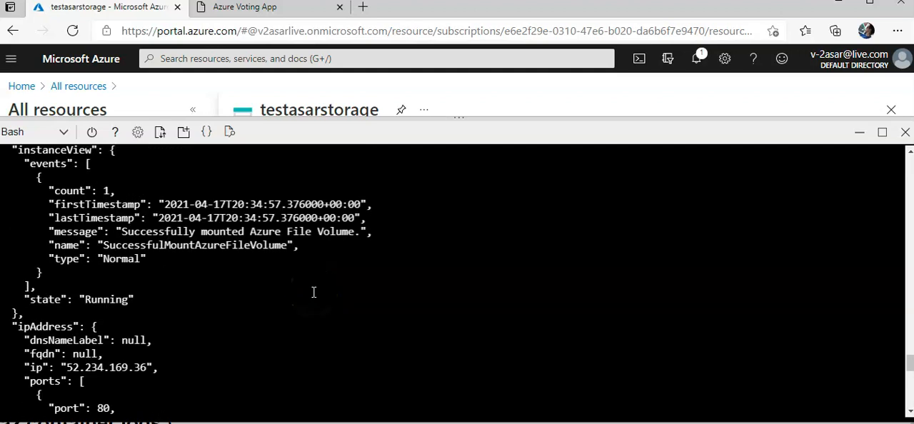
Scroll the Cloud Shell output and open the aci-demo-files container instance from All resources
scroll("down", 3)
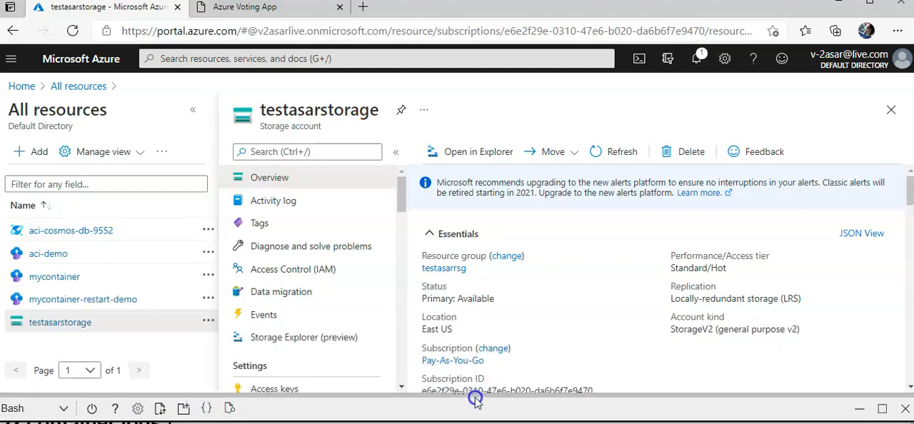
mouse_move(743, 171)
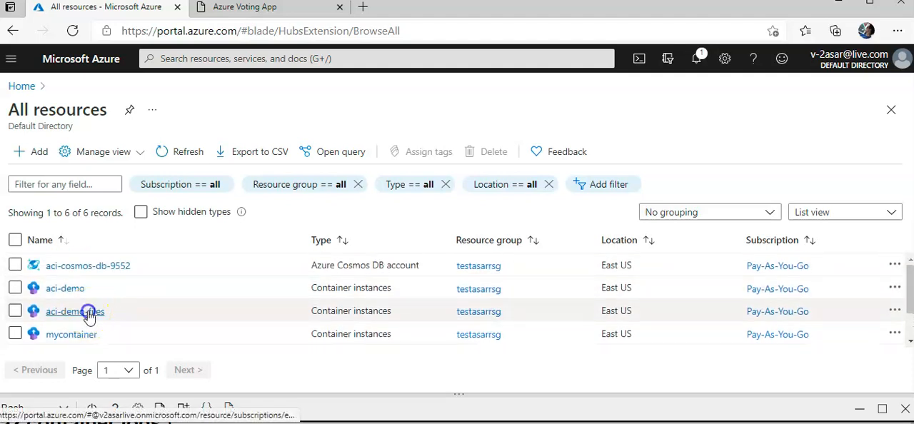
left_click(74, 311)
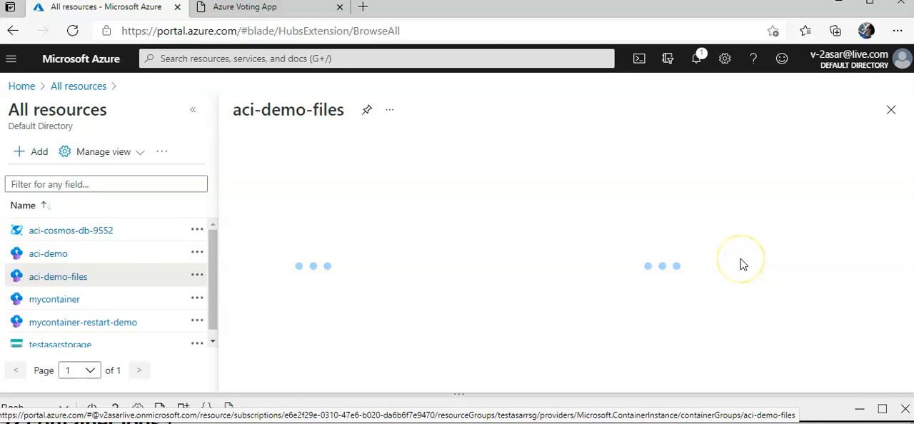
left_click(57, 277)
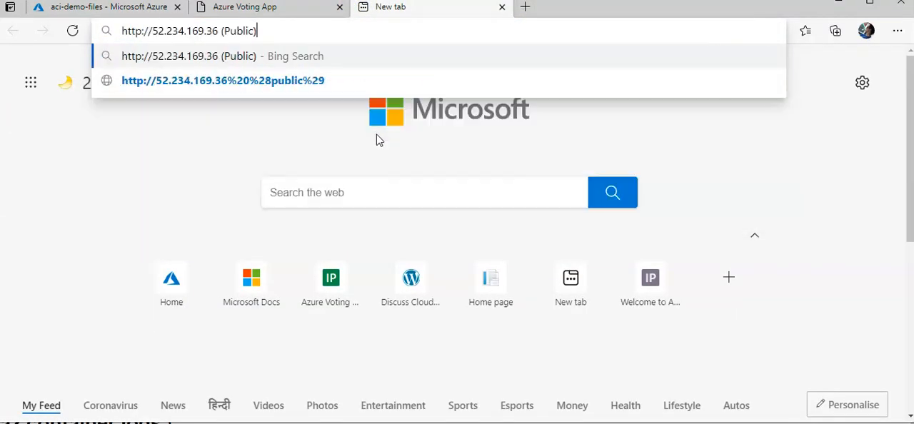
Load the web app at the container's public IP and submit the text 'asar cloud chef'
key("Backspace")
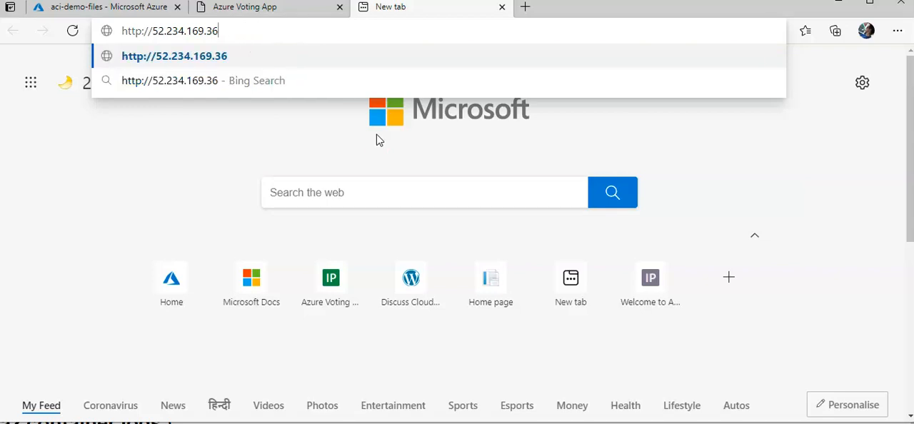
key("Enter")
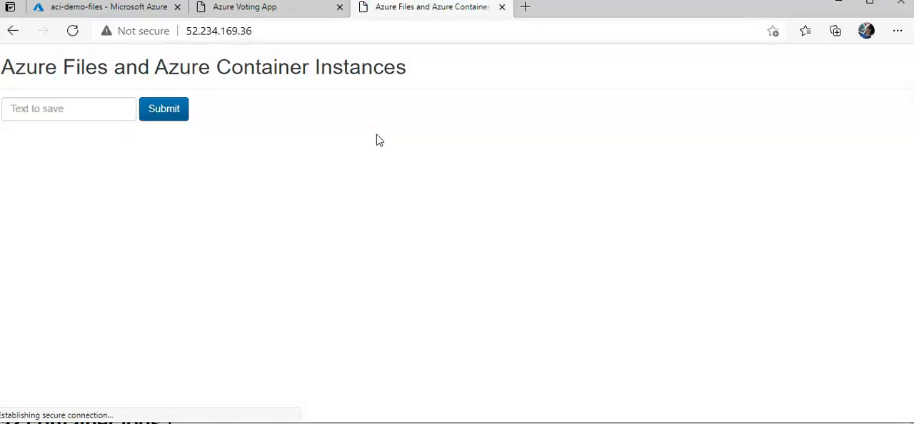
left_click(36, 109)
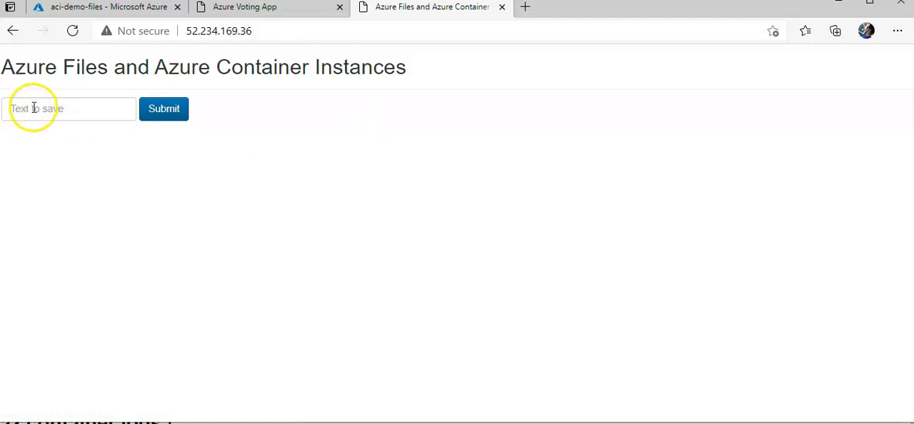
type("asar cloud chef")
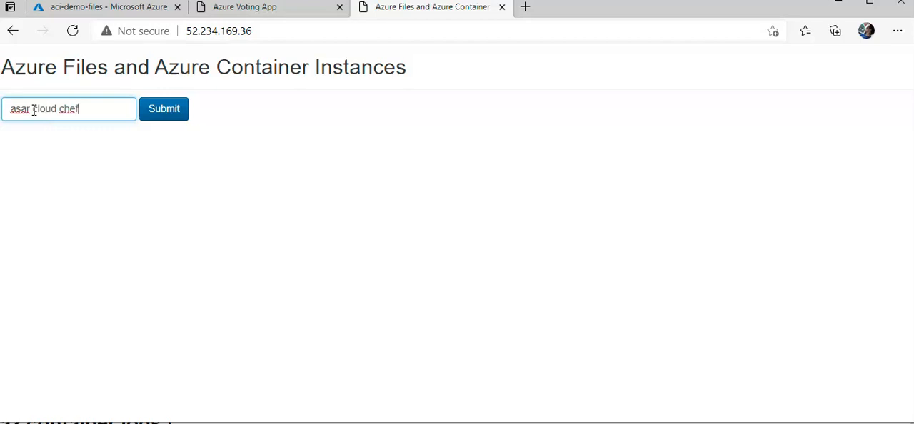
left_click(163, 109)
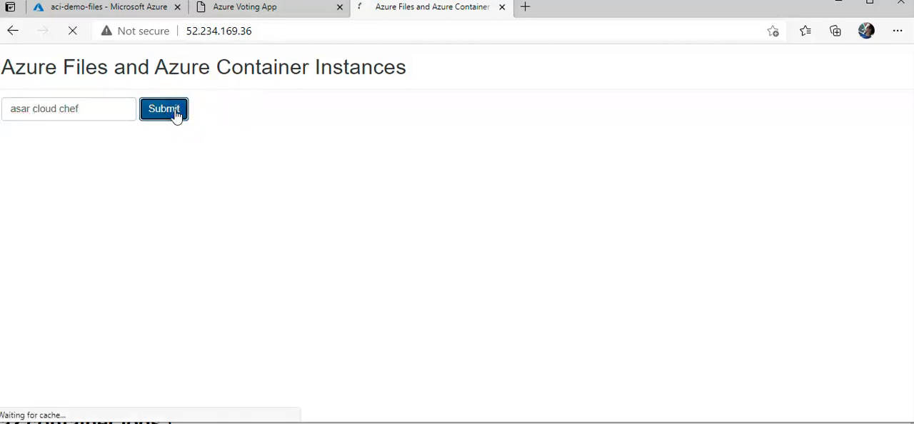
left_click(163, 109)
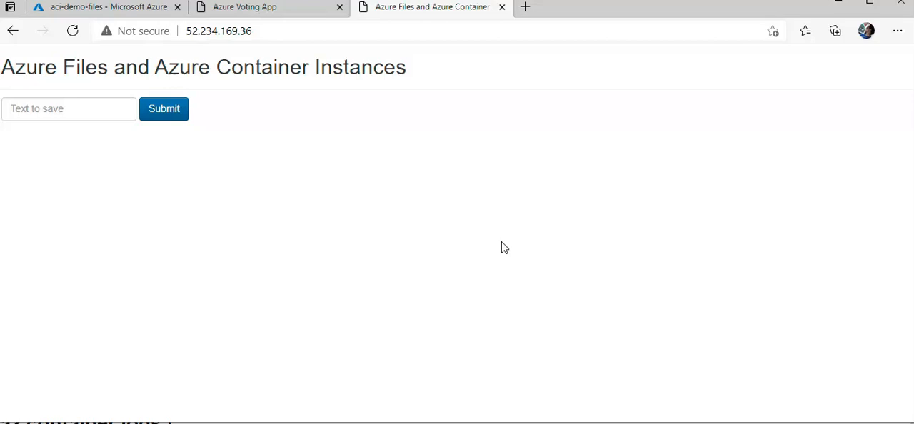
Back in the portal, open the testasarfs share from testasarstorage's File shares
left_click(107, 10)
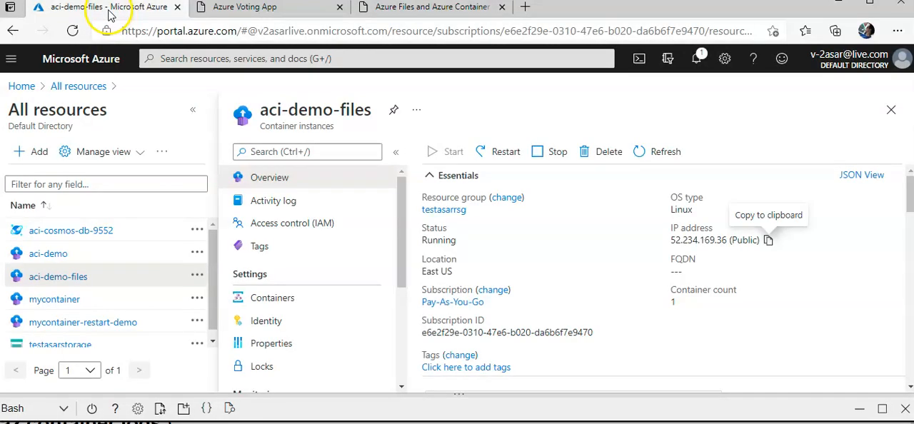
left_click(60, 336)
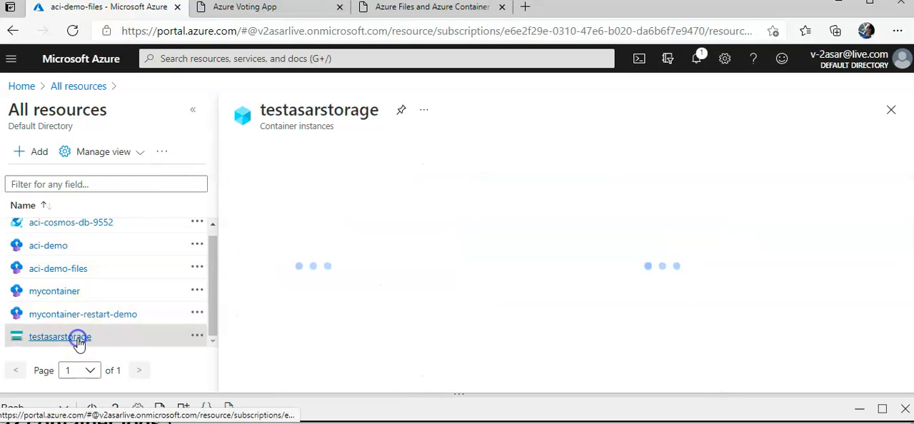
left_click(60, 336)
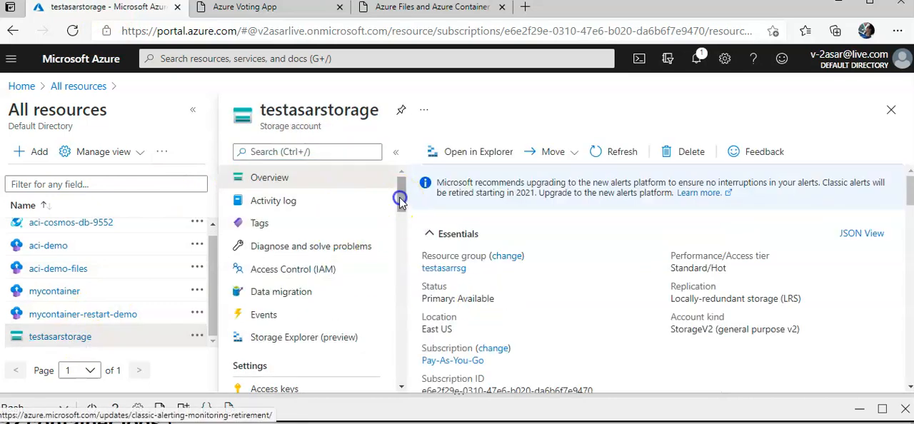
scroll("down", 3)
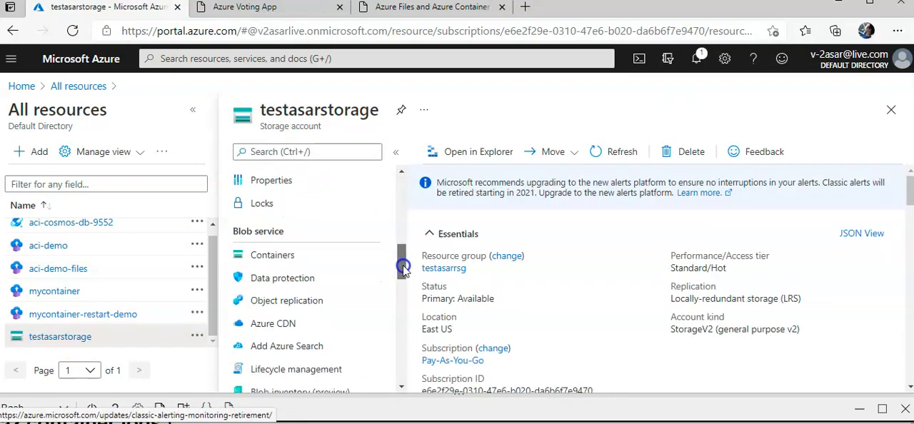
left_click(271, 313)
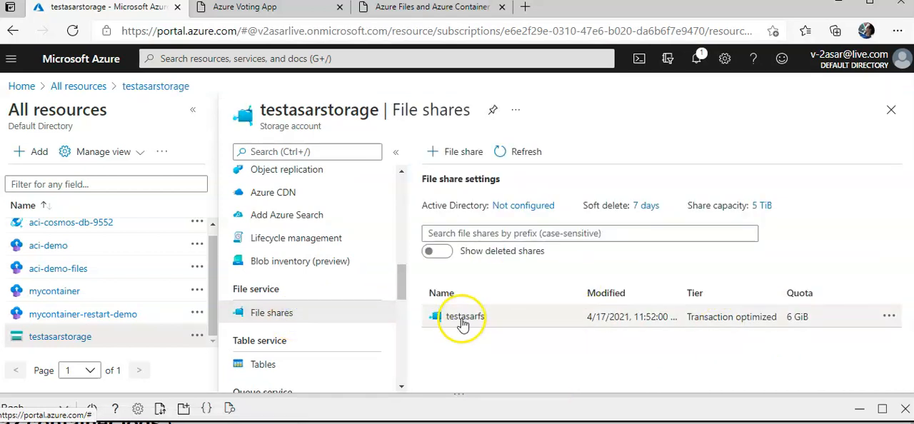
left_click(463, 317)
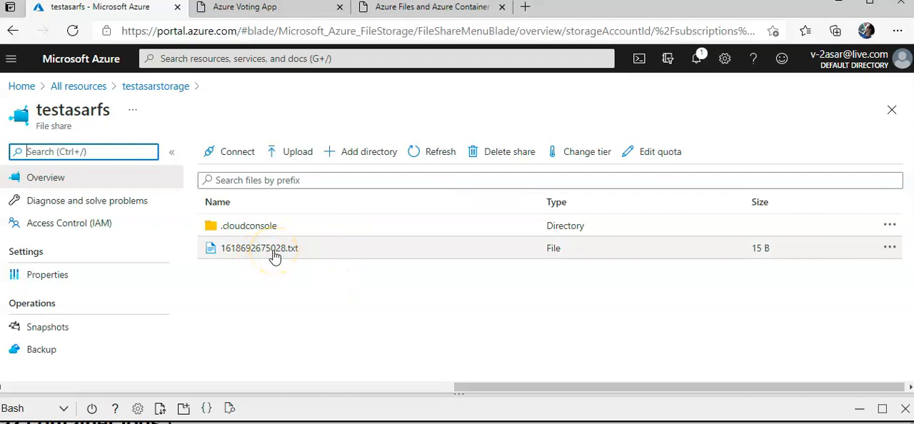
Download 1618692675028.txt from its file properties and open it in Notepad
left_click(259, 248)
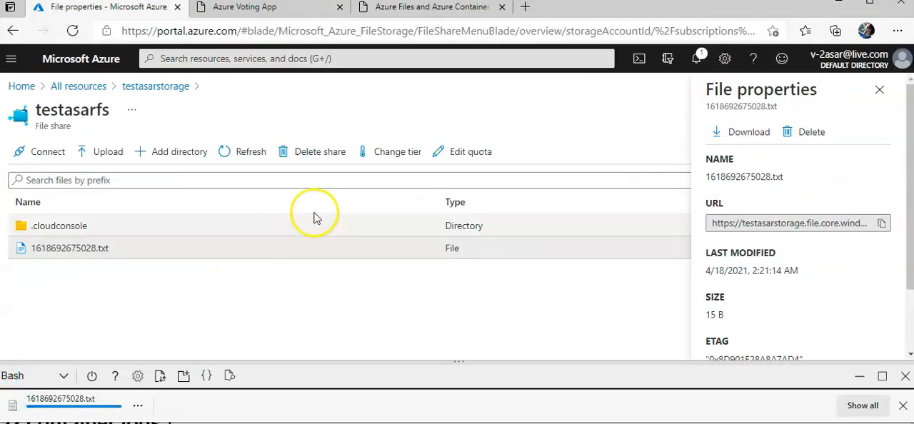
mouse_move(350, 230)
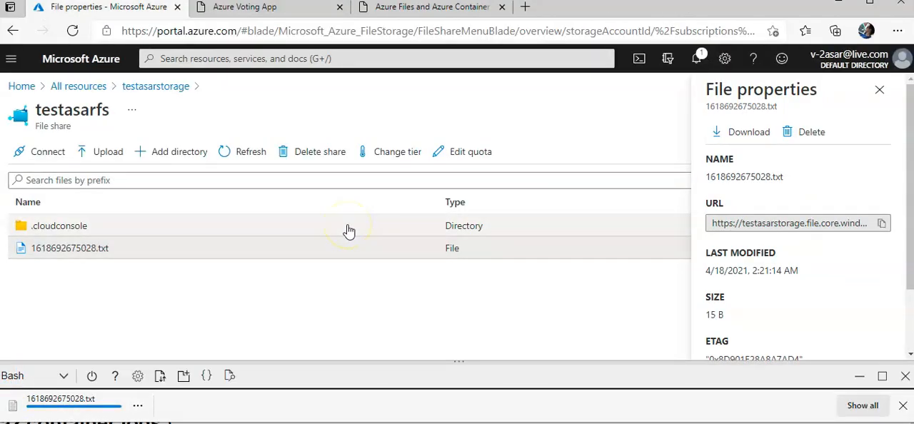
left_click(45, 412)
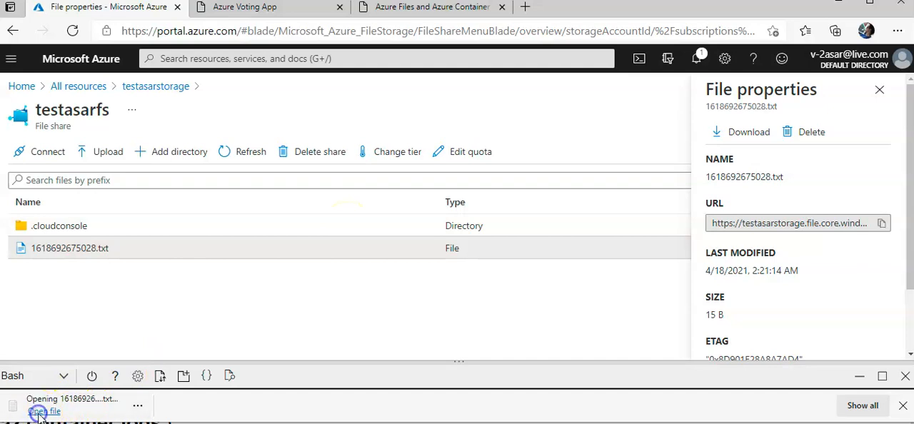
left_click(44, 410)
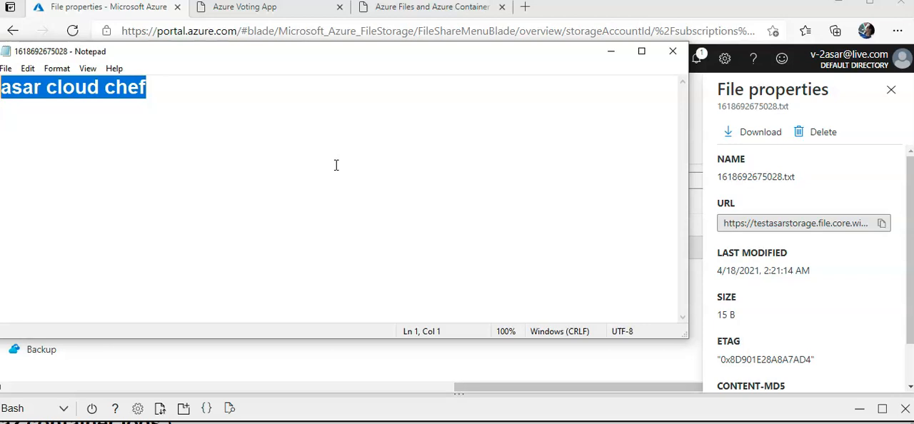
Vote in the Azure Voting App, reset the tally to Cats 0 | Dogs 0, and return to the Files app
left_click(431, 7)
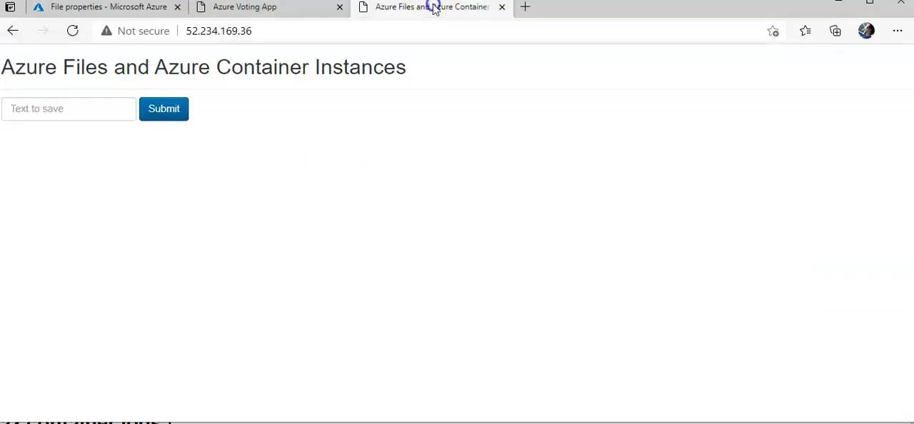
left_click(246, 7)
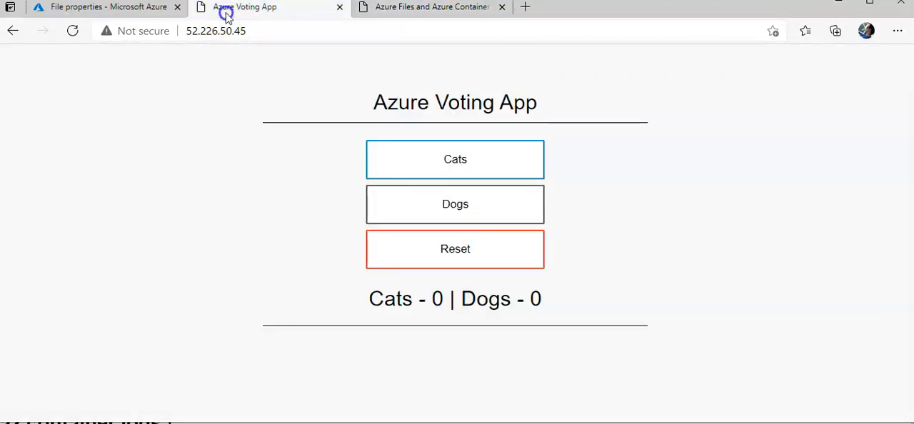
left_click(455, 159)
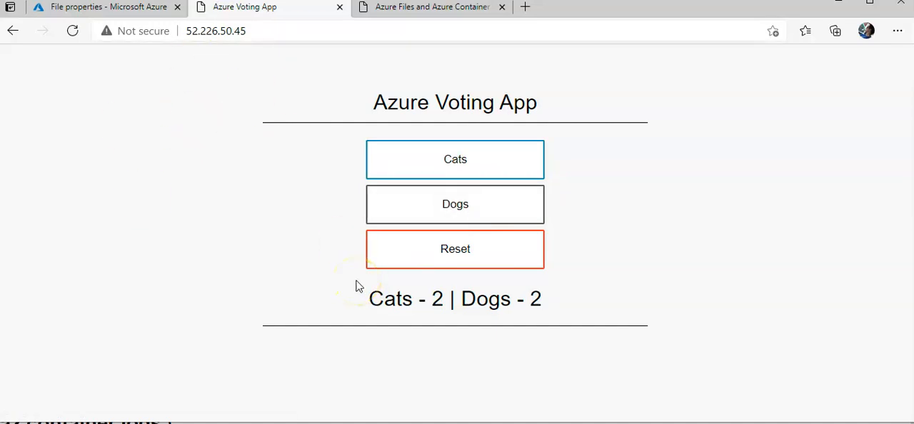
left_click(455, 249)
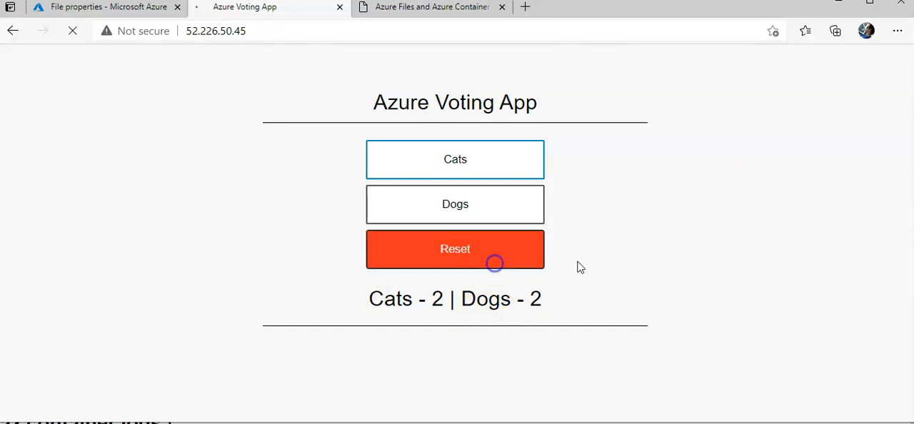
left_click(455, 249)
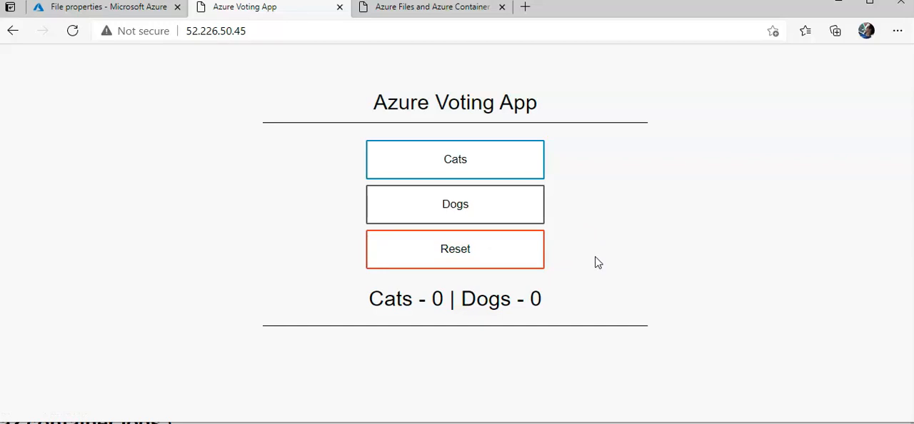
left_click(425, 8)
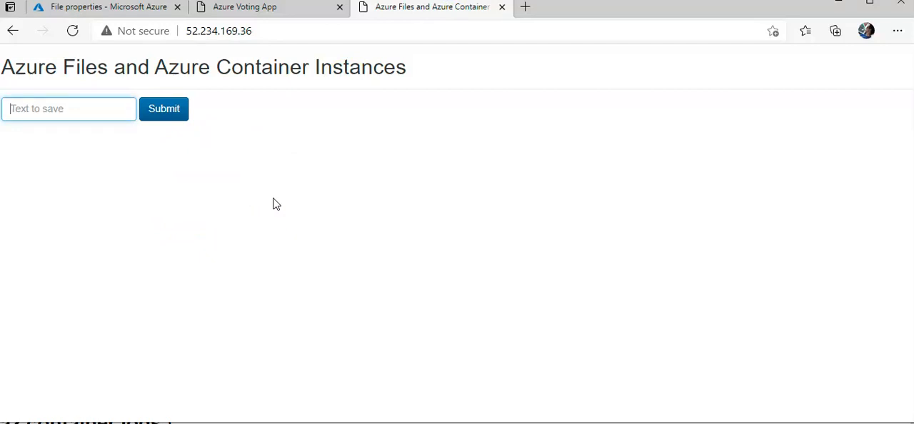
Enter 'asar cloud chef again' in the Text to save box and submit it
left_click(69, 109)
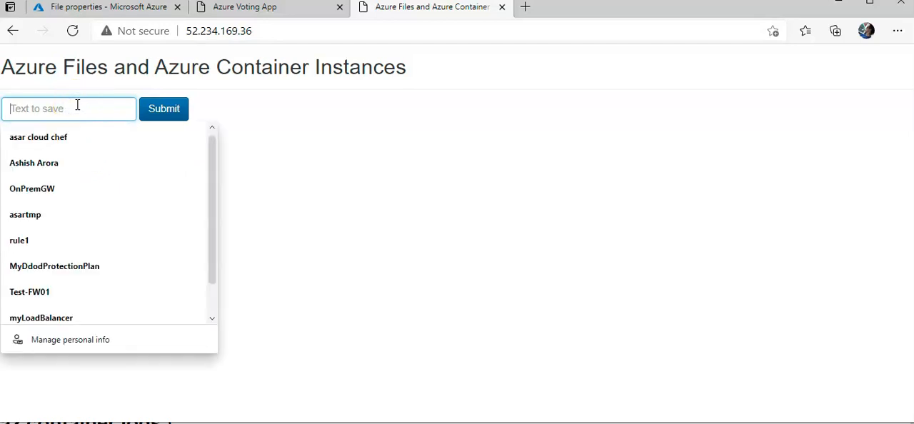
type("asar cloud")
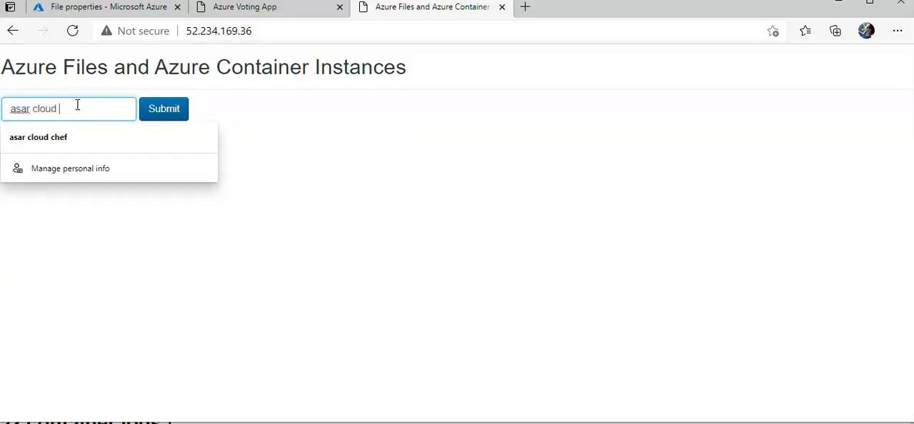
type("chef again")
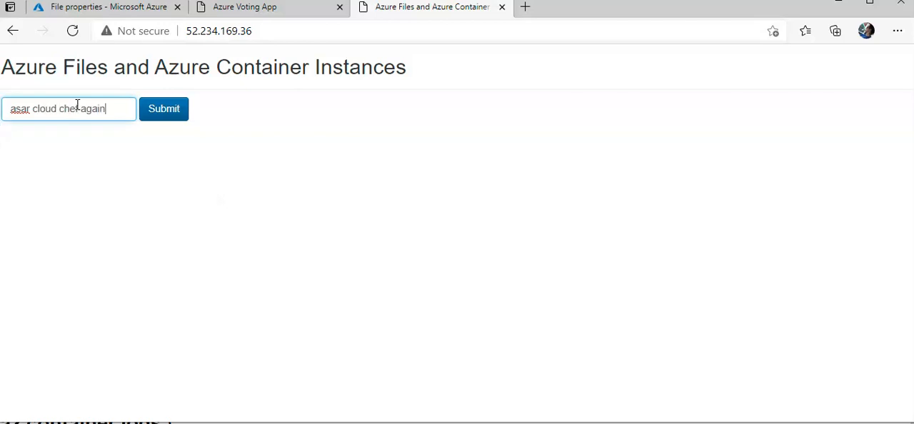
left_click(164, 109)
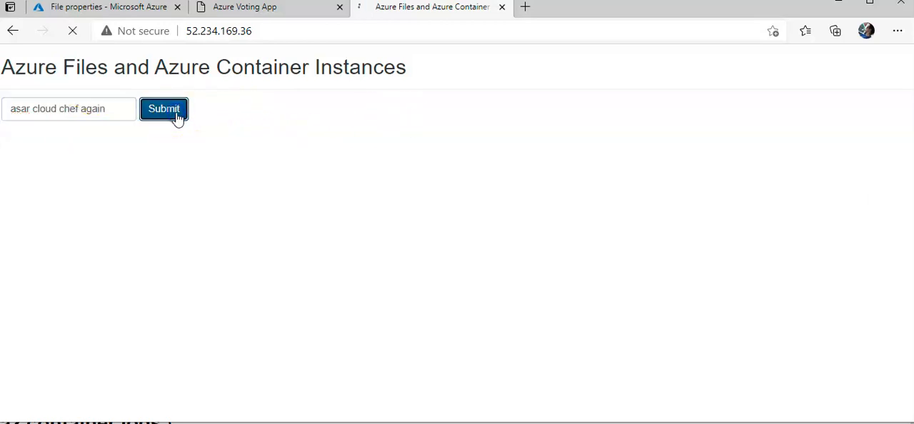
left_click(163, 110)
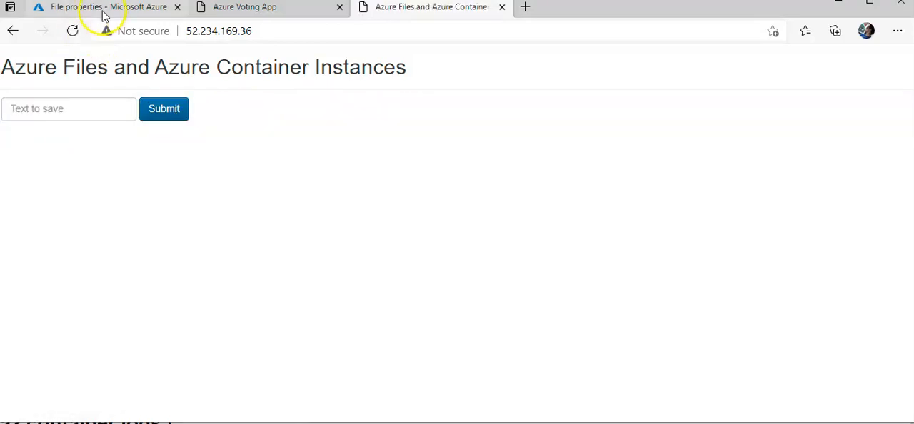
Refresh the testasarfs share listing and select the new file 1618692761321.txt
left_click(100, 8)
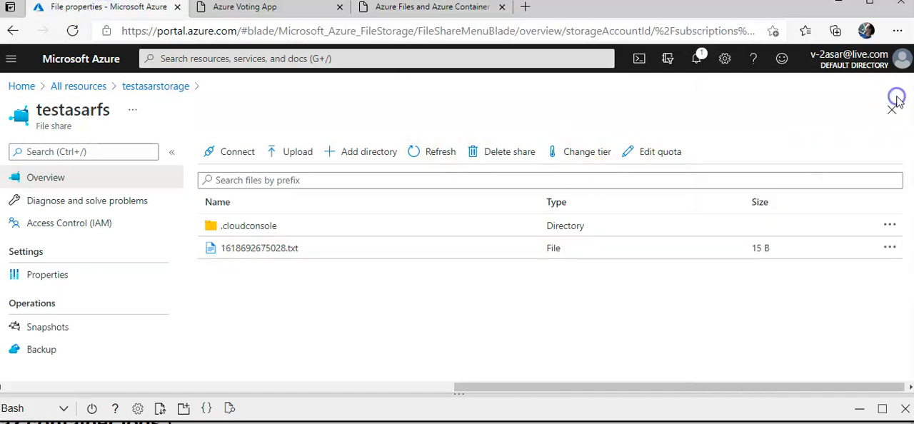
left_click(440, 152)
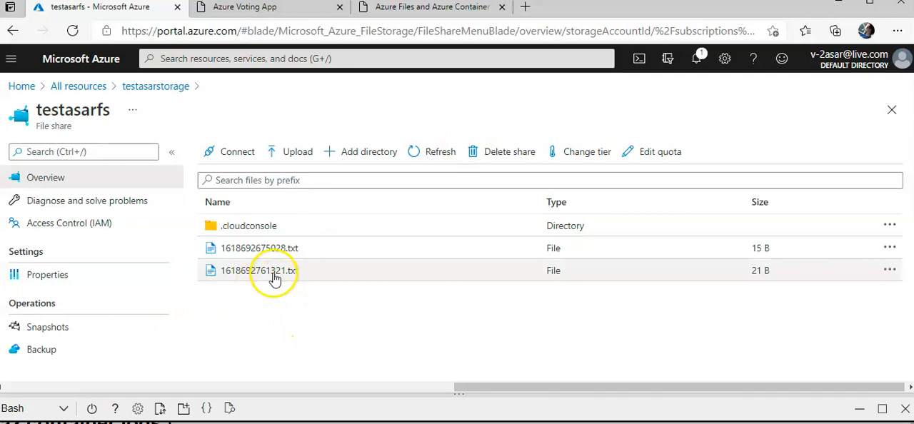
left_click(260, 270)
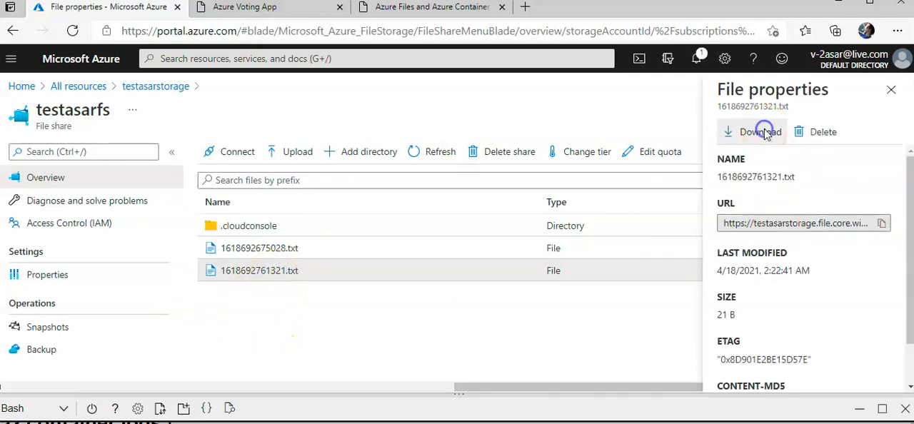
Download 1618692761321.txt and open it in Notepad, showing 'asar cloud chef again'
left_click(760, 132)
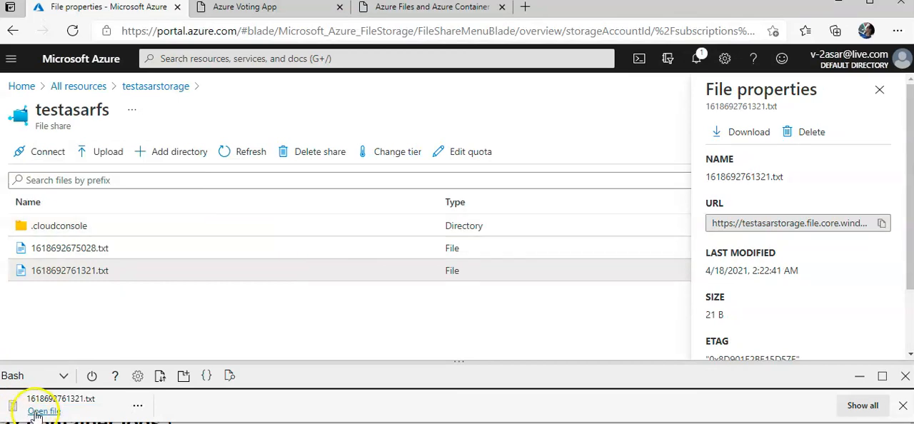
left_click(39, 411)
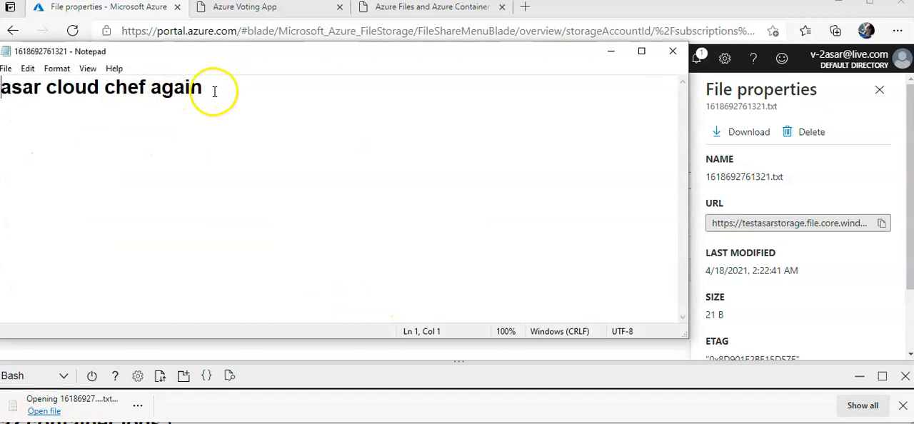
triple_click(107, 90)
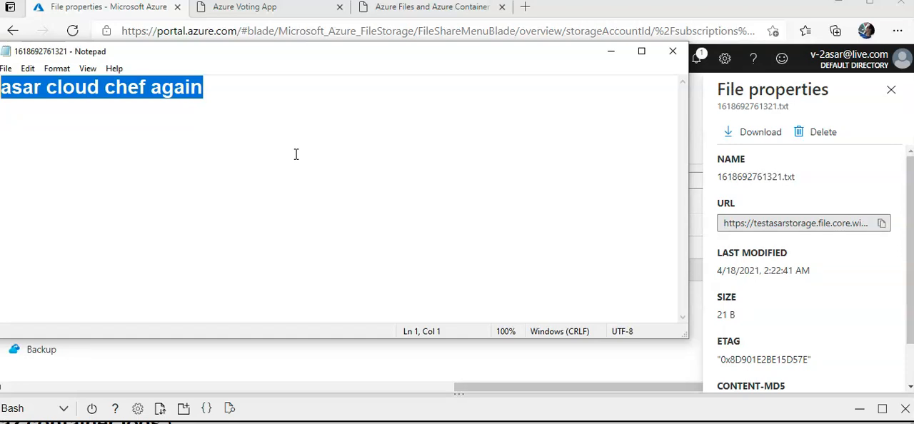
mouse_move(636, 82)
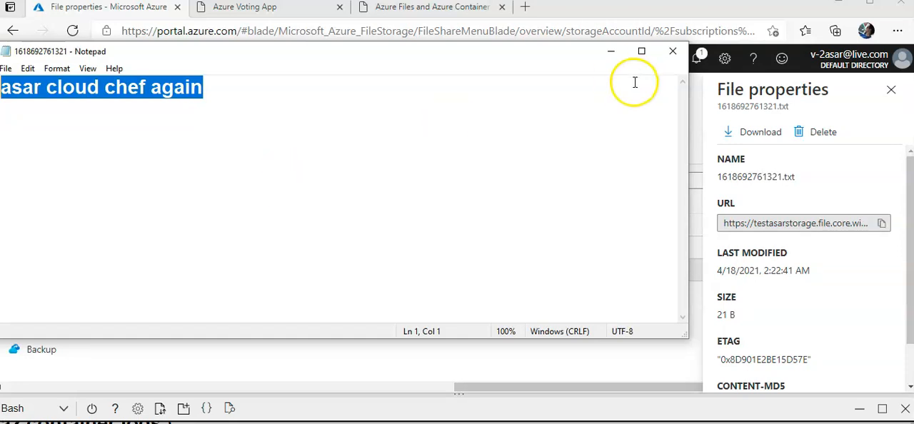